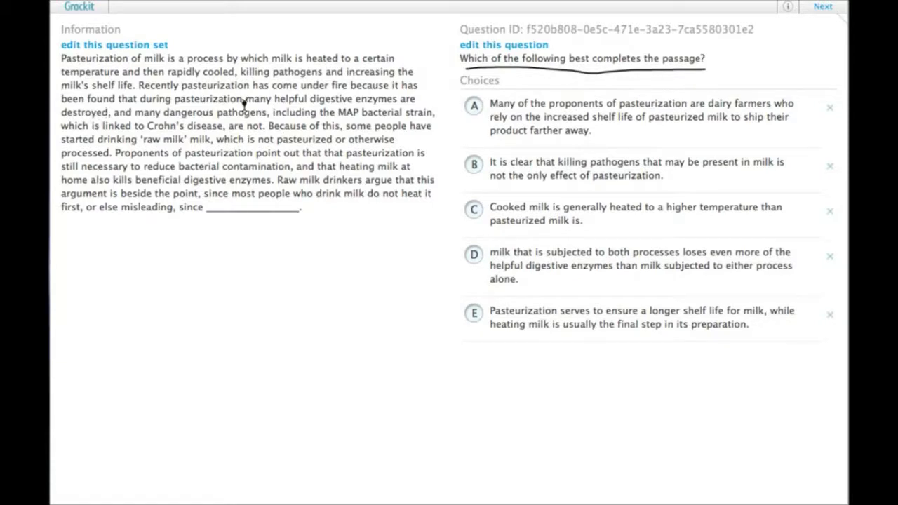
pyautogui.moveTo(244, 80)
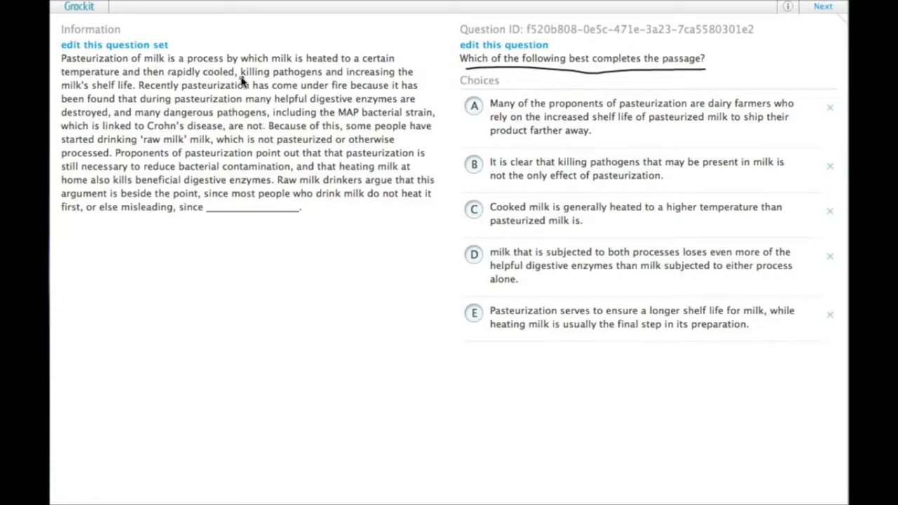
pyautogui.moveTo(153, 99)
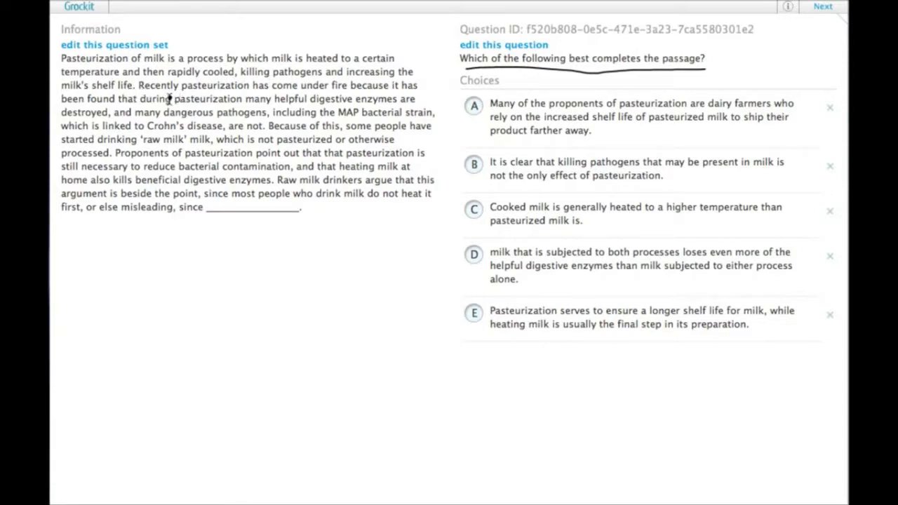
pyautogui.moveTo(174, 91)
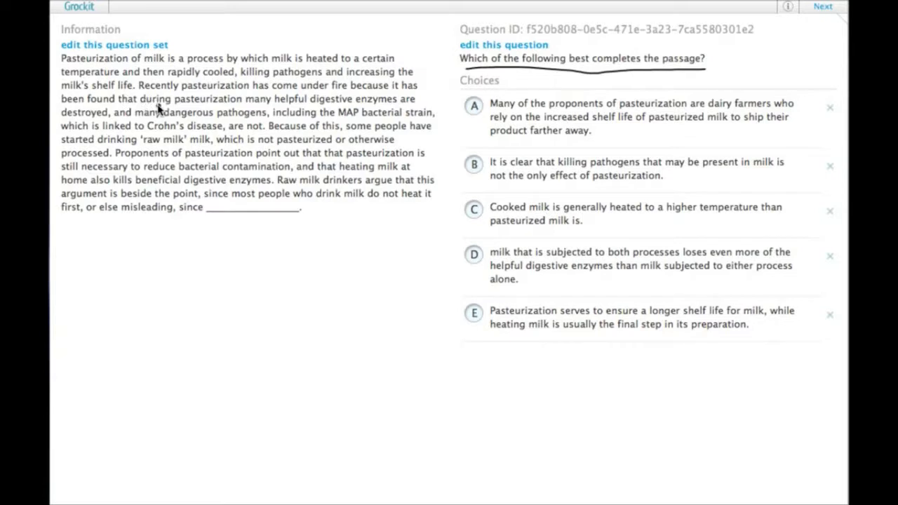
pyautogui.moveTo(189, 112)
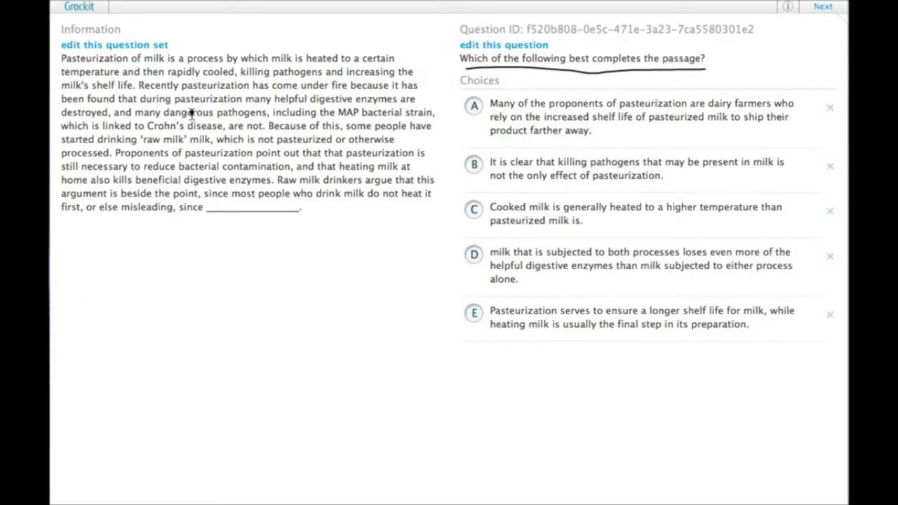
pyautogui.moveTo(273, 139)
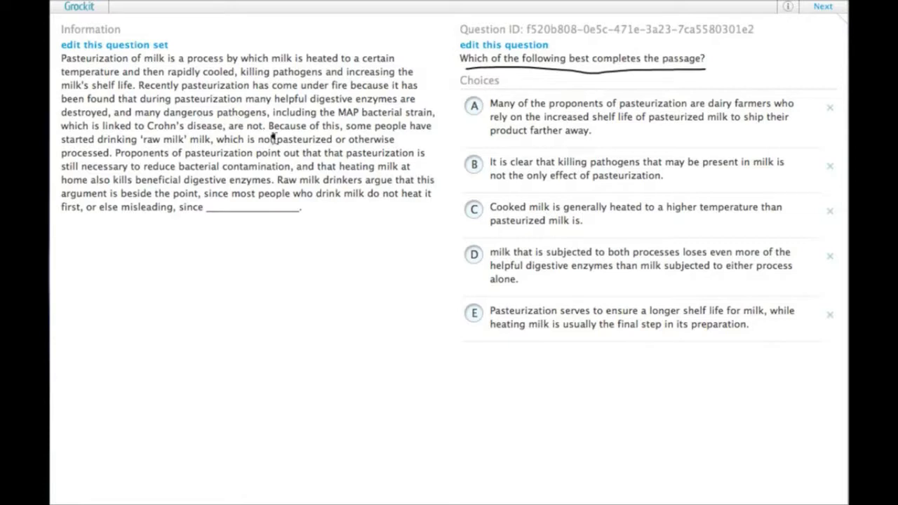
pyautogui.moveTo(120, 148)
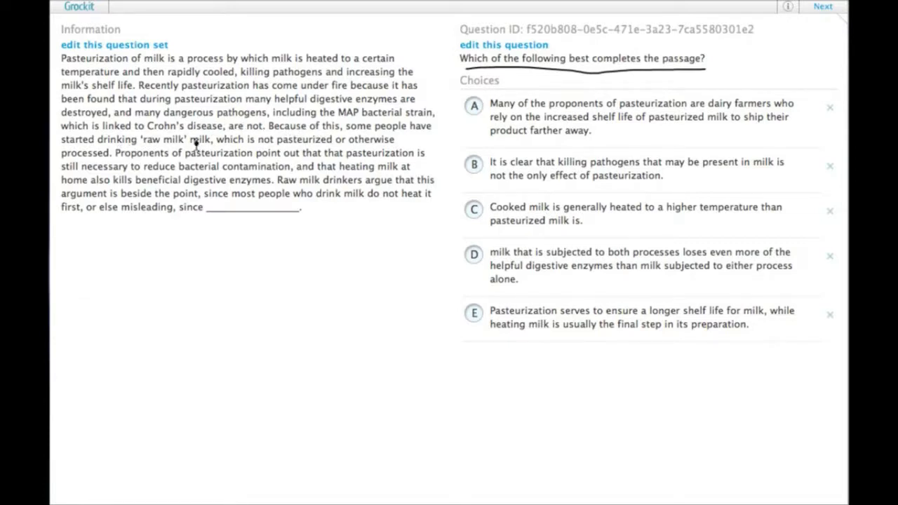
pyautogui.moveTo(120, 183)
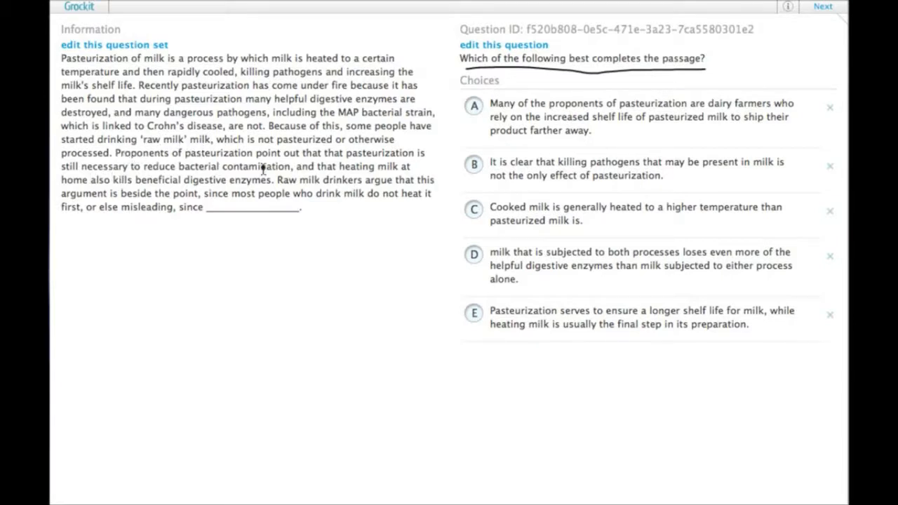
pyautogui.moveTo(387, 165)
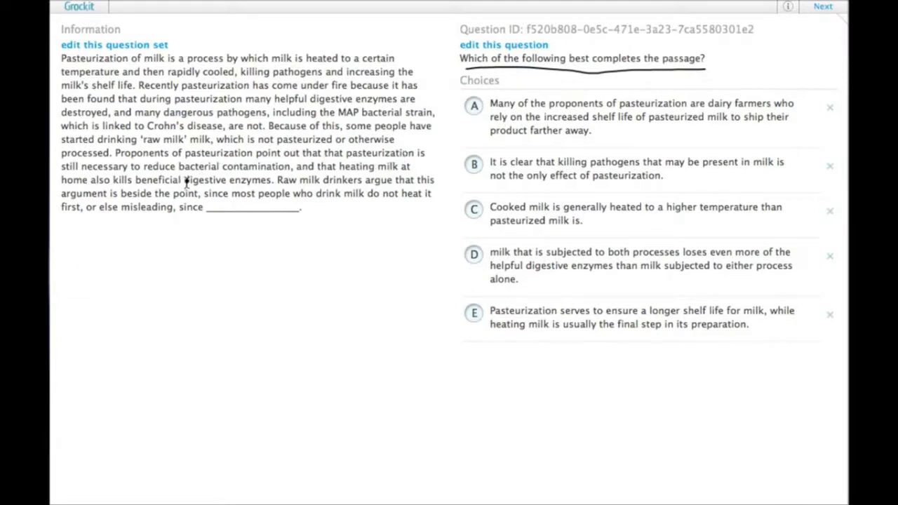
pyautogui.moveTo(300, 182)
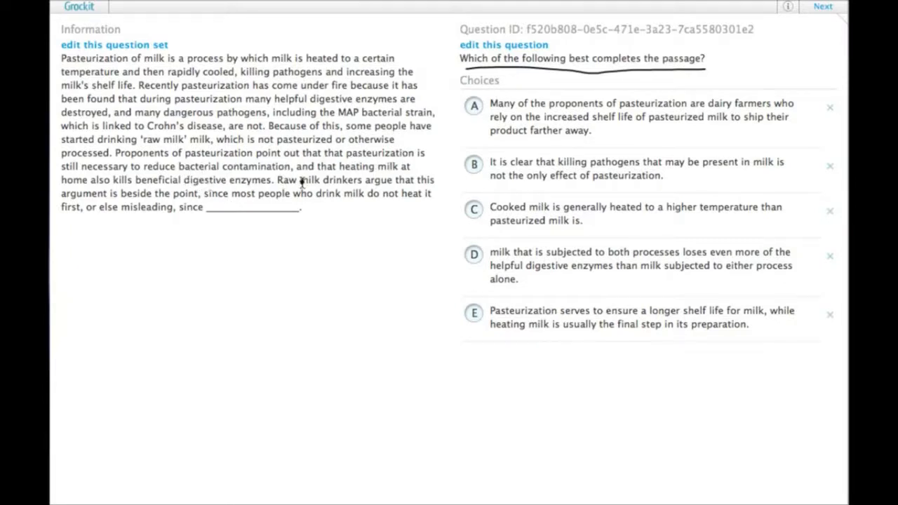
pyautogui.moveTo(203, 193)
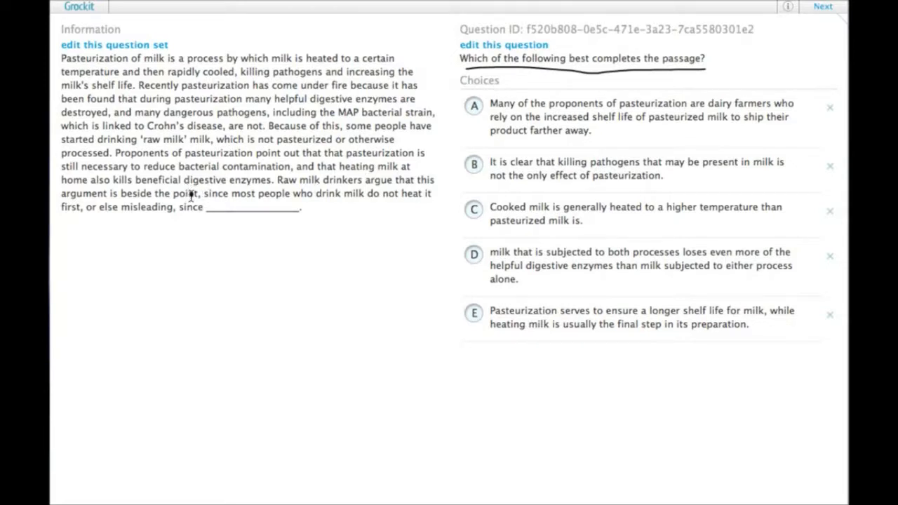
pyautogui.moveTo(295, 189)
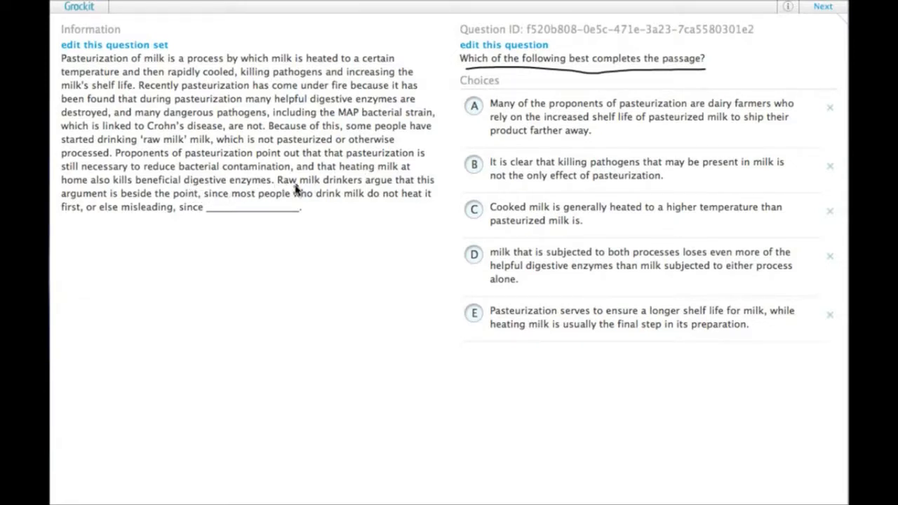
pyautogui.moveTo(128, 196)
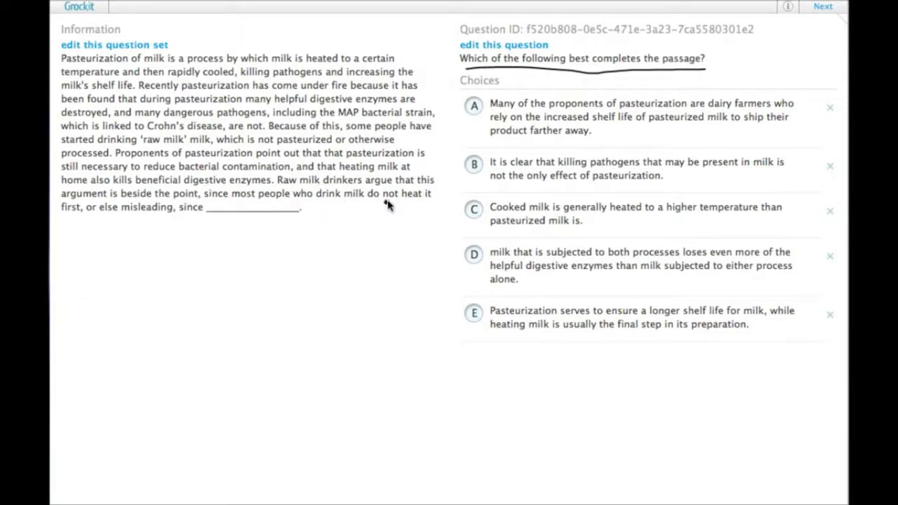
pyautogui.moveTo(96, 216)
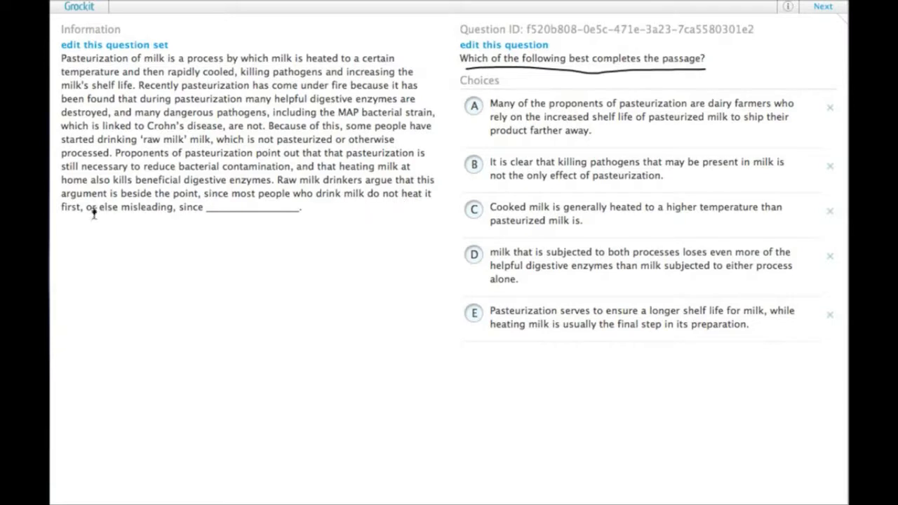
pyautogui.moveTo(306, 227)
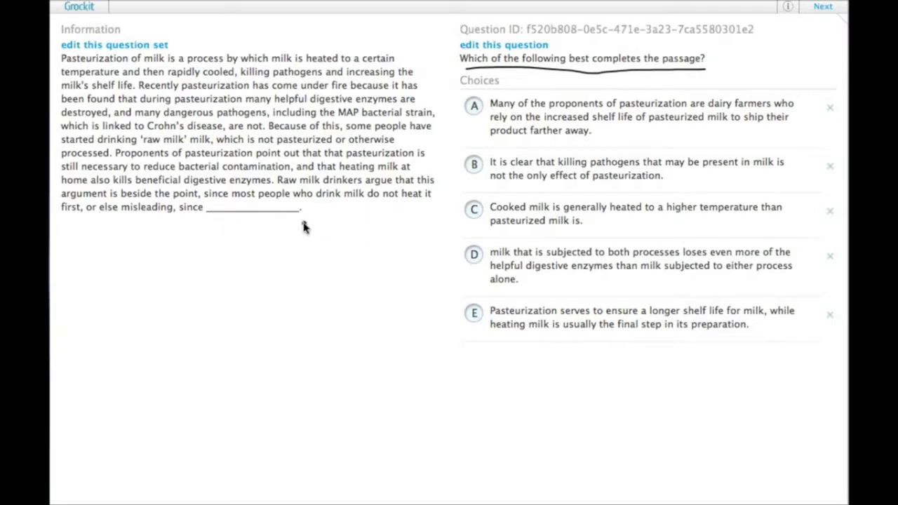
pyautogui.moveTo(258, 219)
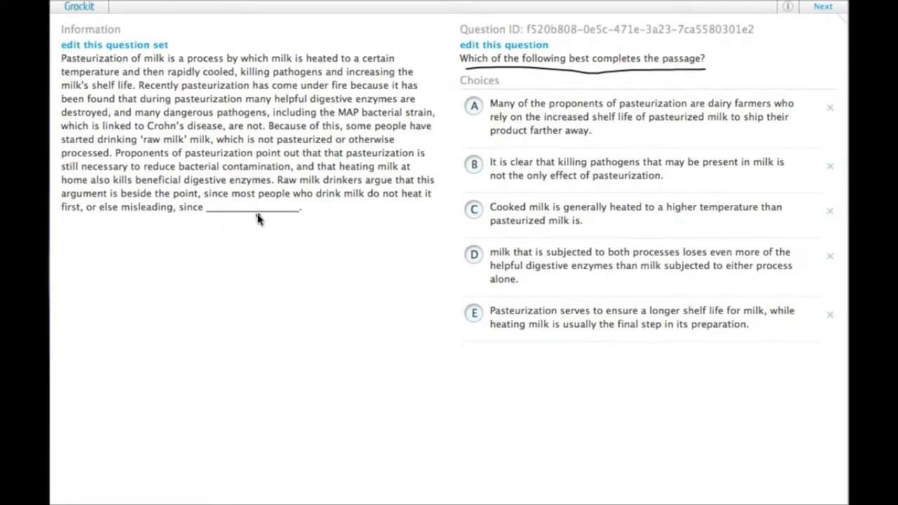
pyautogui.moveTo(307, 226)
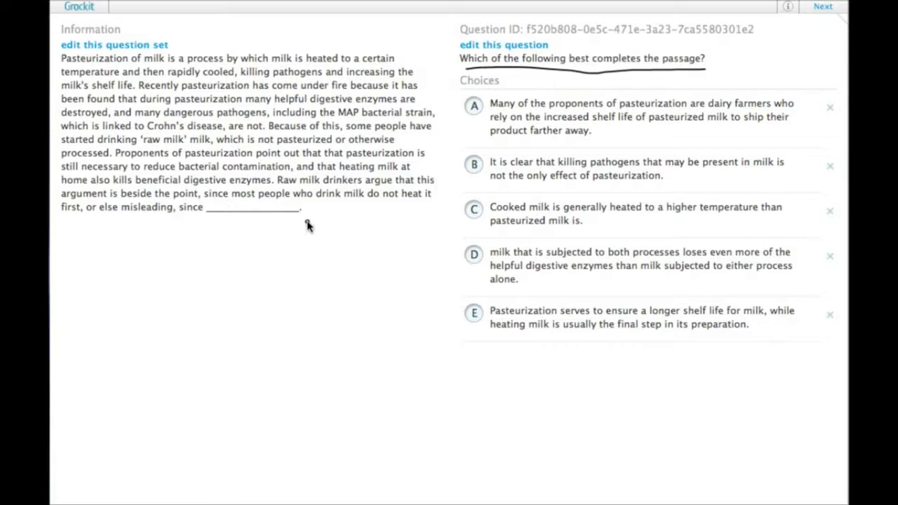
pyautogui.moveTo(195, 184)
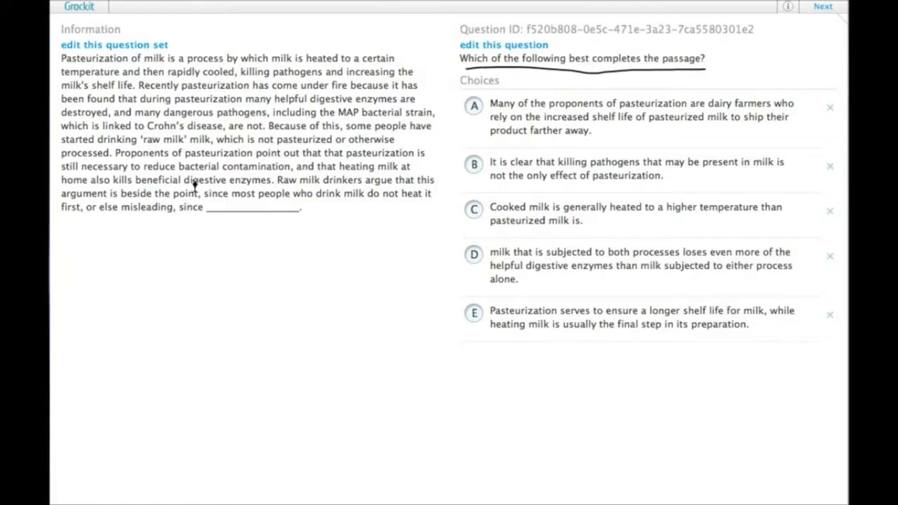
# Step: Scribble over choices A and B with the pen to eliminate them
pyautogui.click(638, 116)
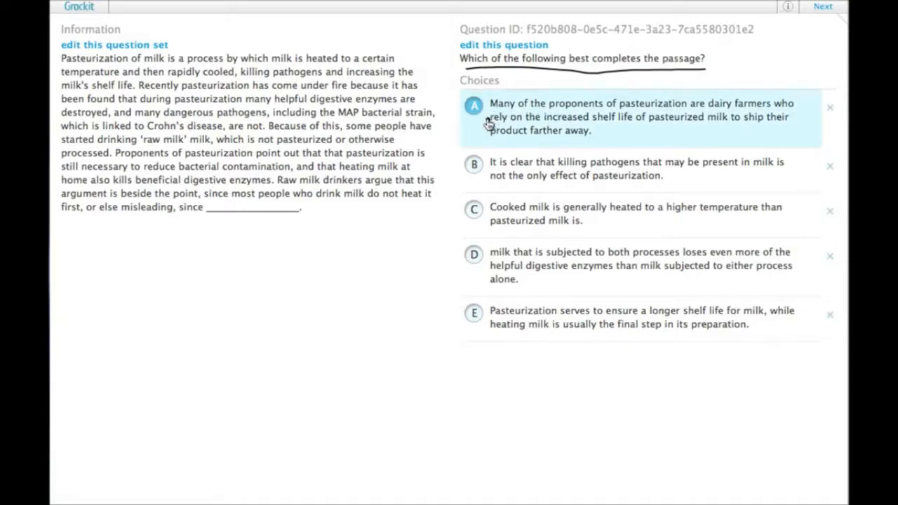
pyautogui.moveTo(488, 98)
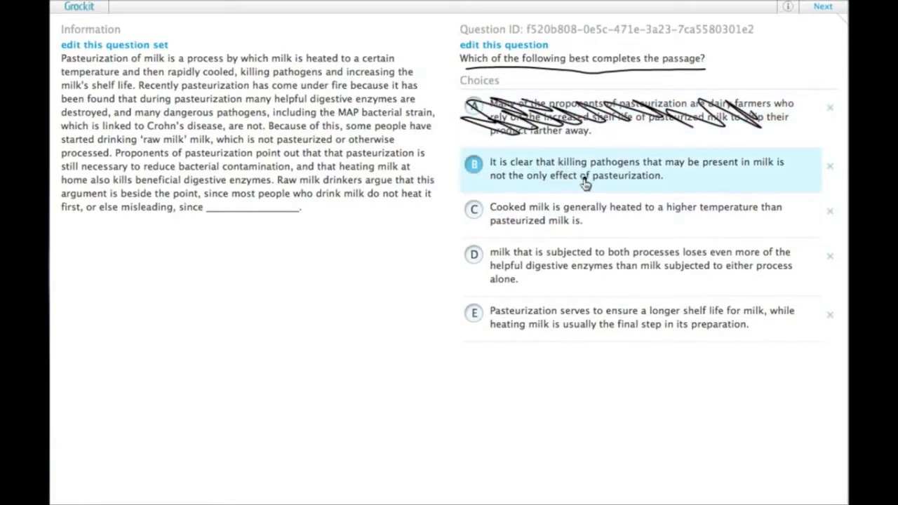
pyautogui.moveTo(568, 161)
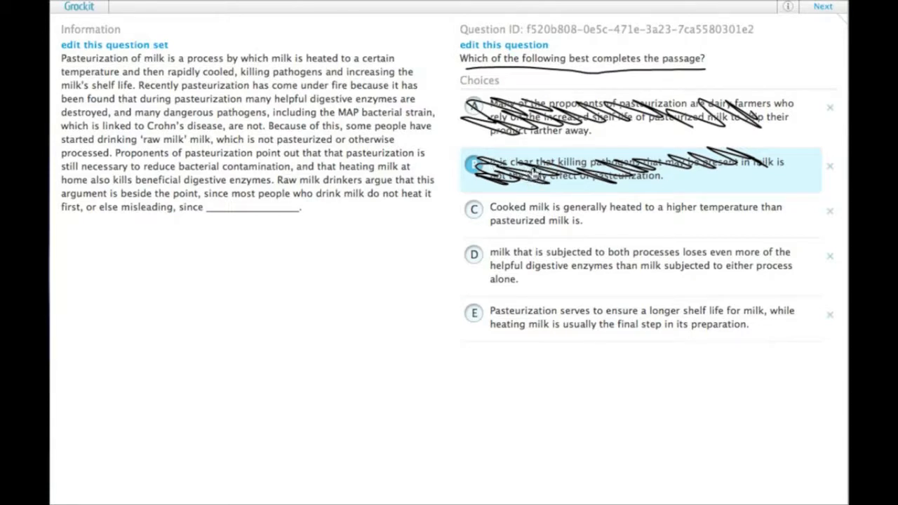
pyautogui.moveTo(544, 151)
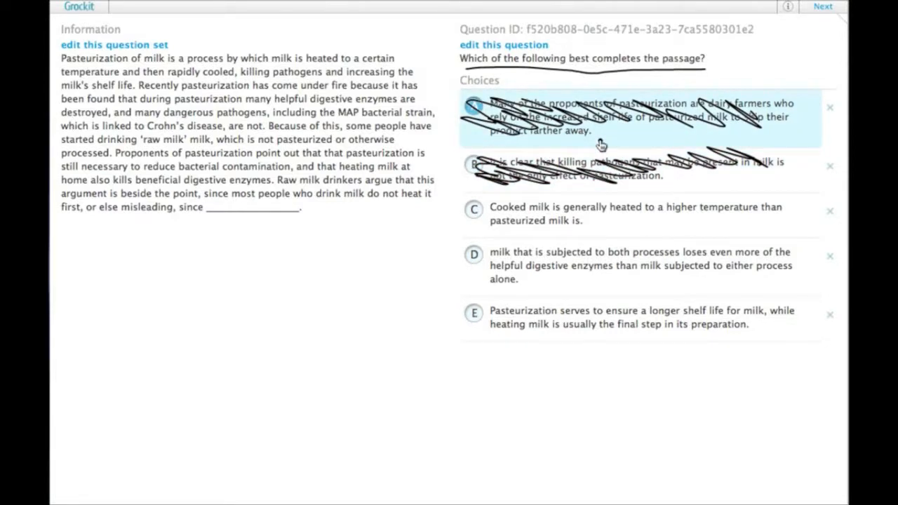
# Step: Cross out choice C as well, leaving only D and E unmarked
pyautogui.click(474, 209)
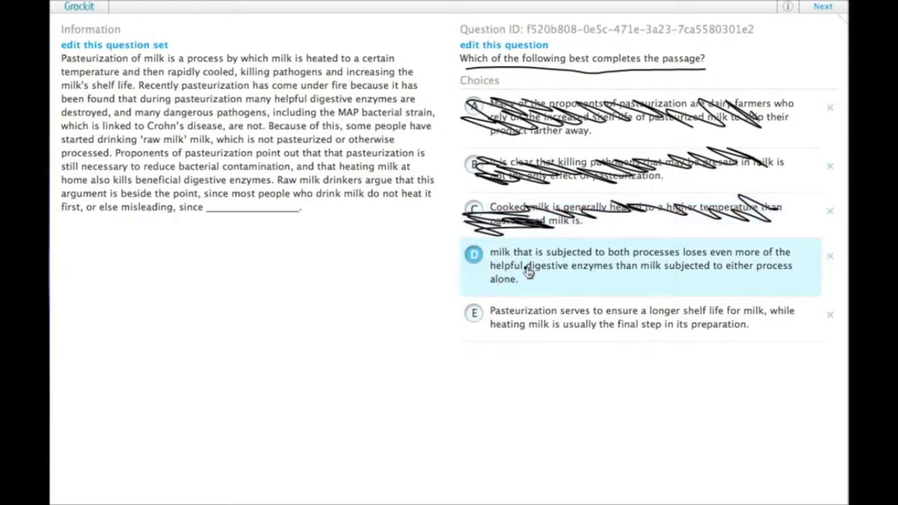
pyautogui.click(474, 252)
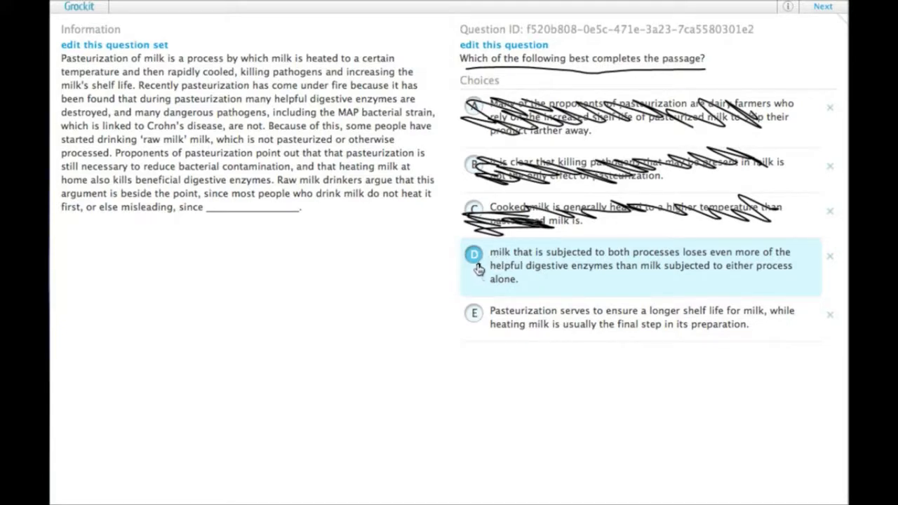
pyautogui.moveTo(589, 255)
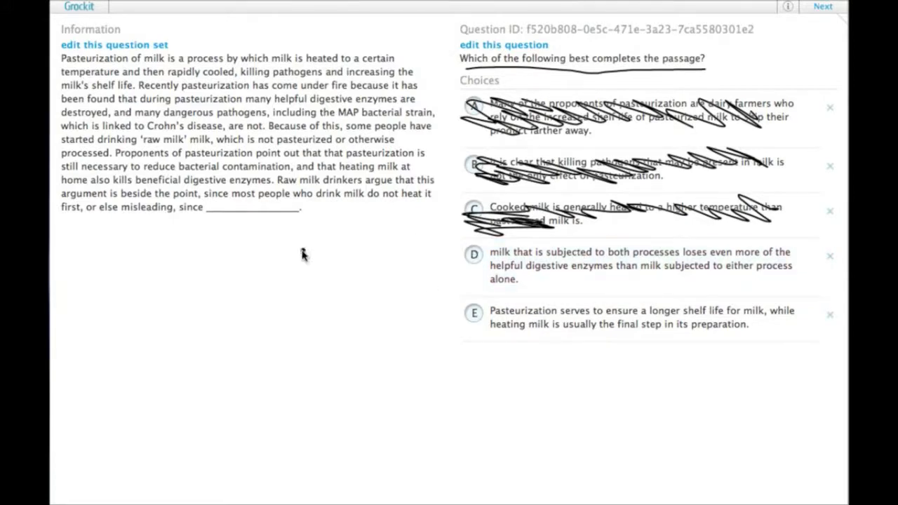
pyautogui.moveTo(295, 213)
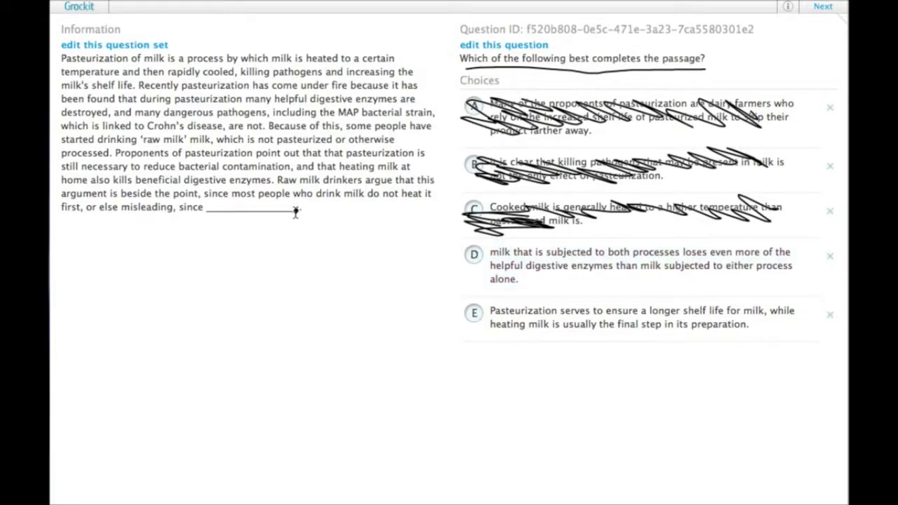